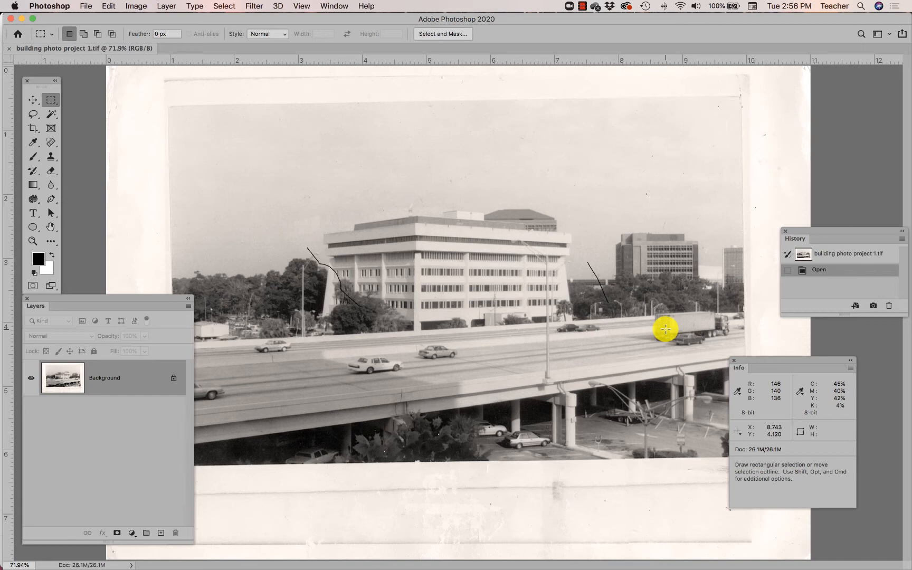
{"action": "mouse_move", "coordinate": [657, 332]}
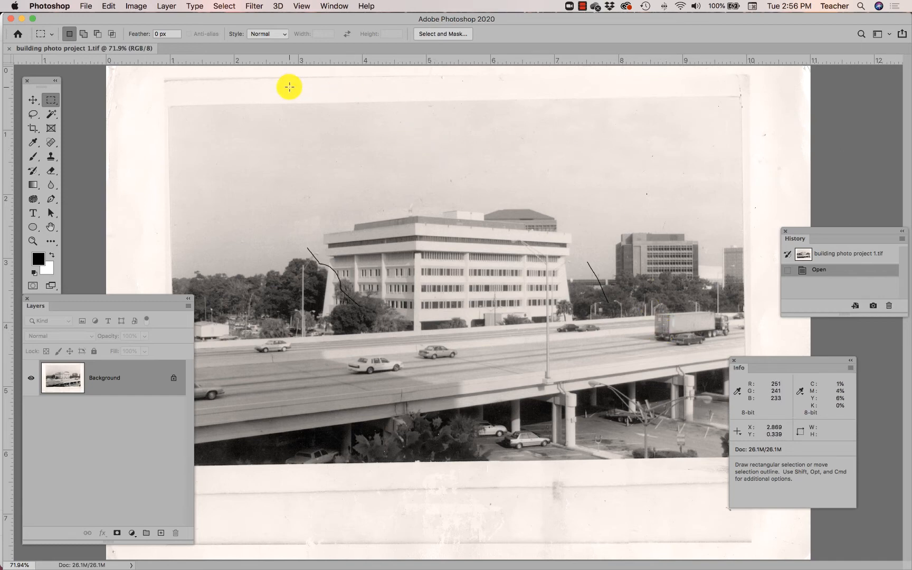
{"action": "mouse_move", "coordinate": [265, 85]}
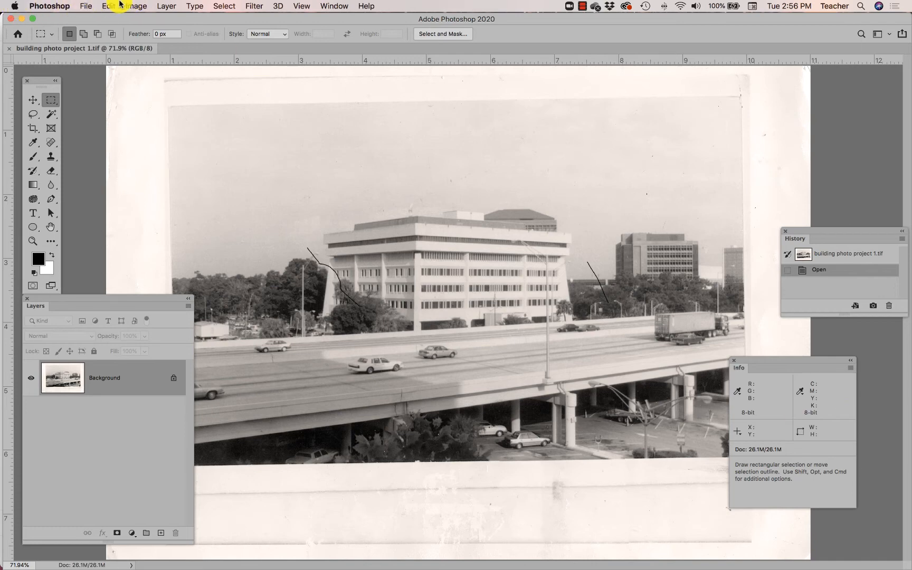
Step: Start Save As from the File menu, reaching the computer-or-cloud save prompt
{"action": "left_click", "coordinate": [85, 6]}
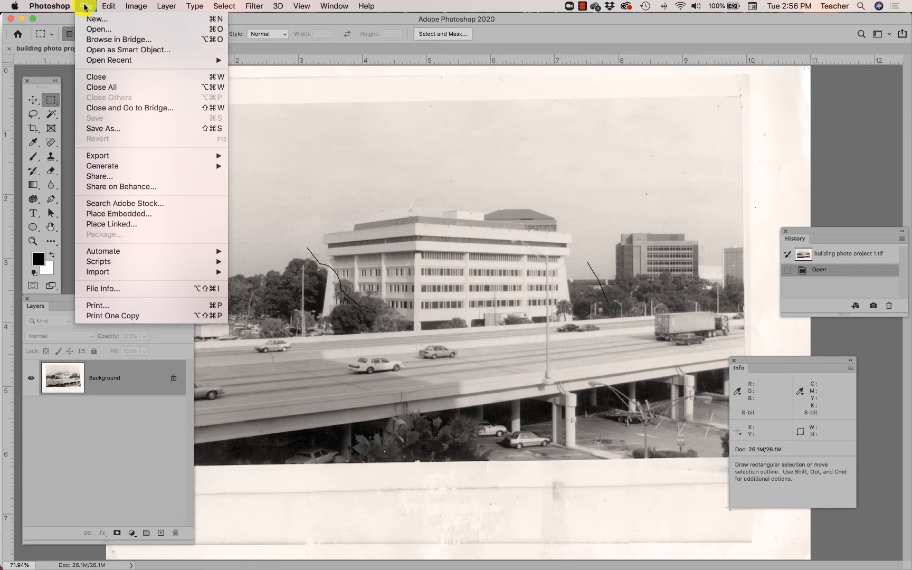
{"action": "mouse_move", "coordinate": [111, 128]}
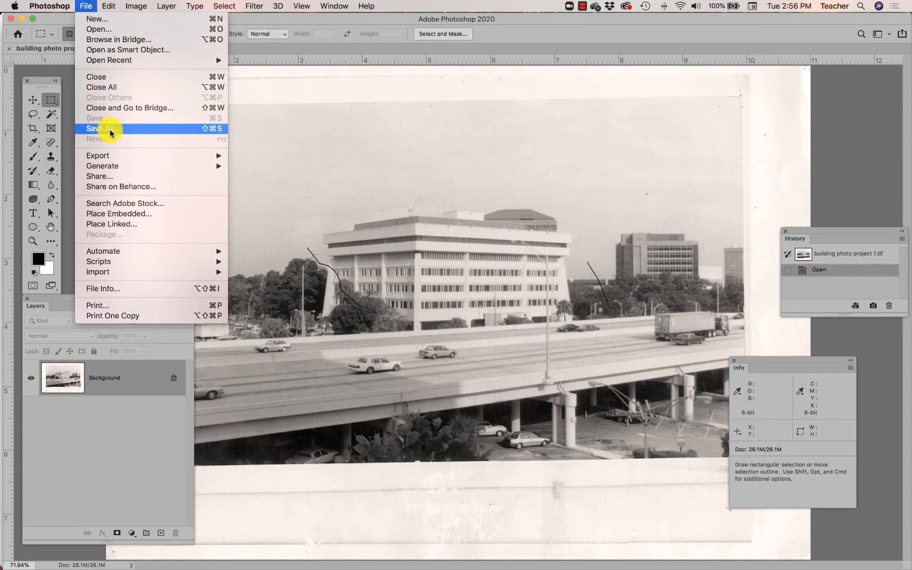
{"action": "left_click", "coordinate": [102, 129]}
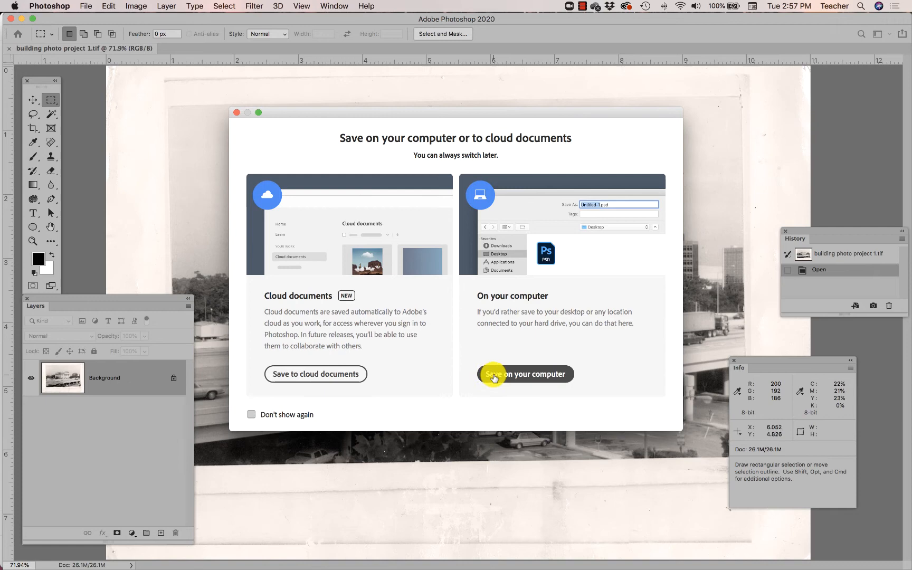
Step: Save on this computer and switch the format from TIFF to Photoshop (.psd)
{"action": "left_click", "coordinate": [524, 374]}
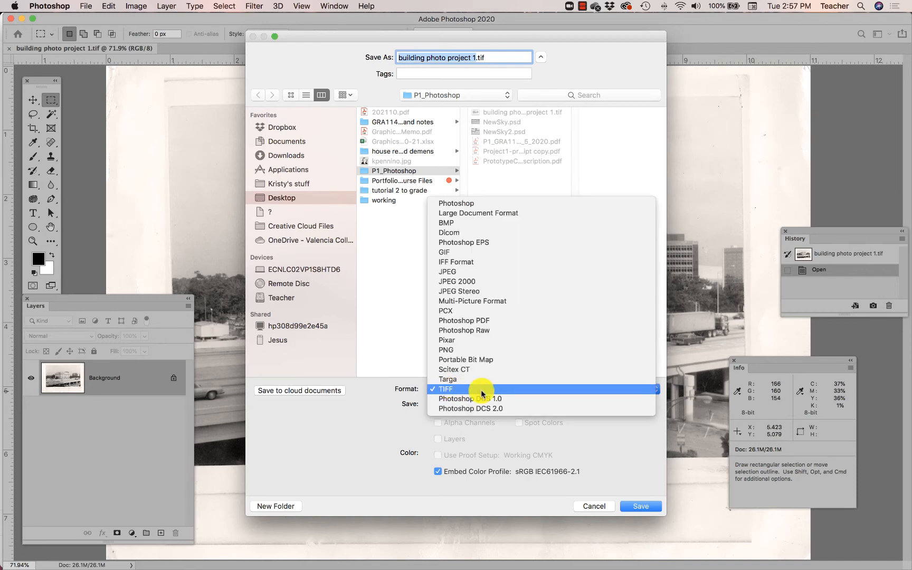
{"action": "mouse_move", "coordinate": [438, 389]}
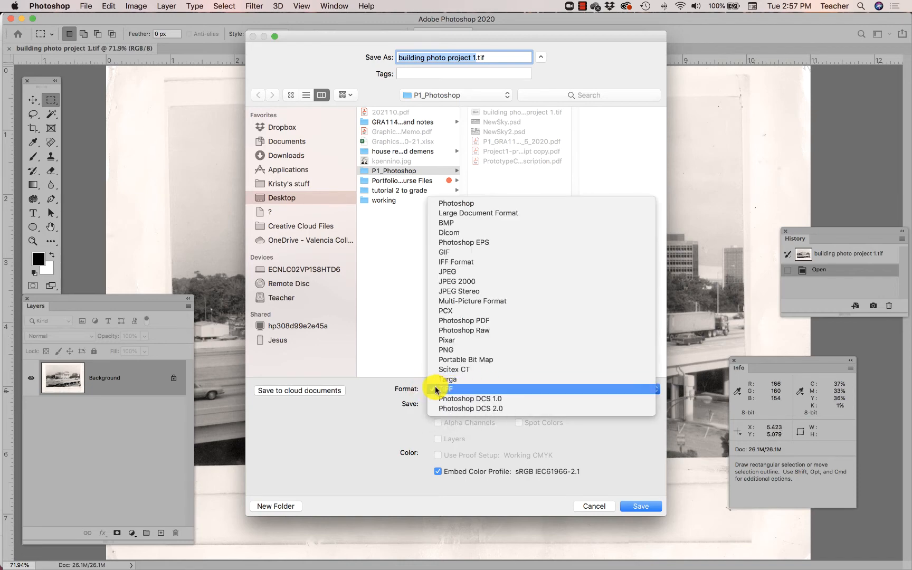
{"action": "mouse_move", "coordinate": [463, 207]}
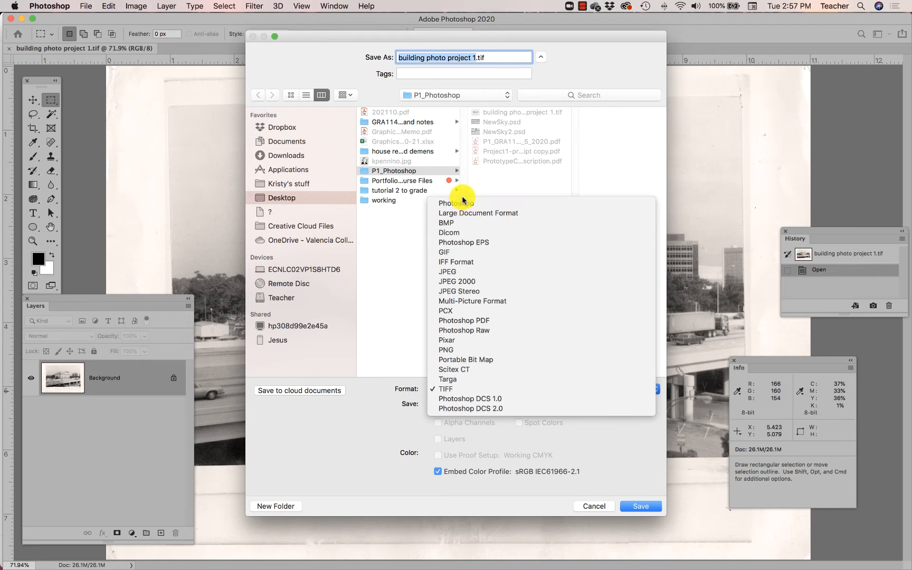
{"action": "left_click", "coordinate": [457, 203]}
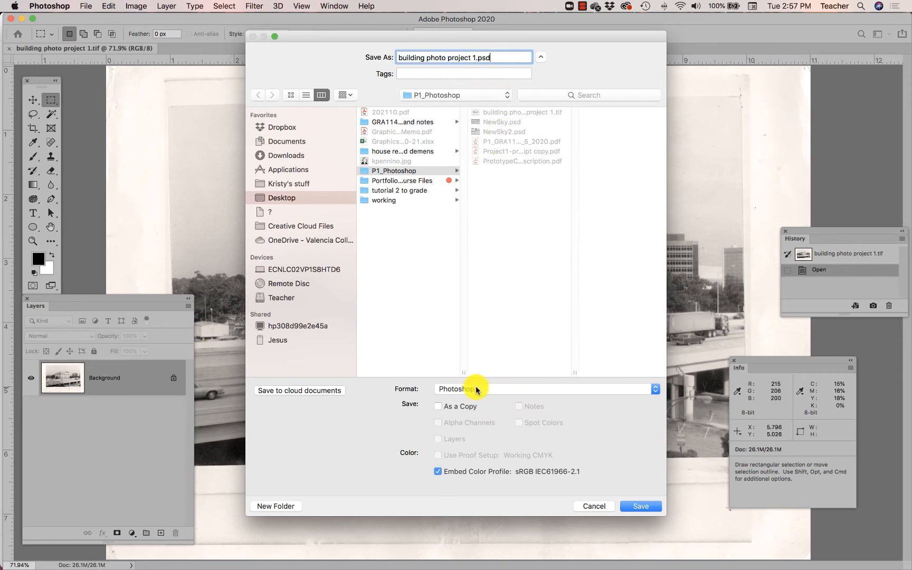
{"action": "left_click", "coordinate": [544, 388]}
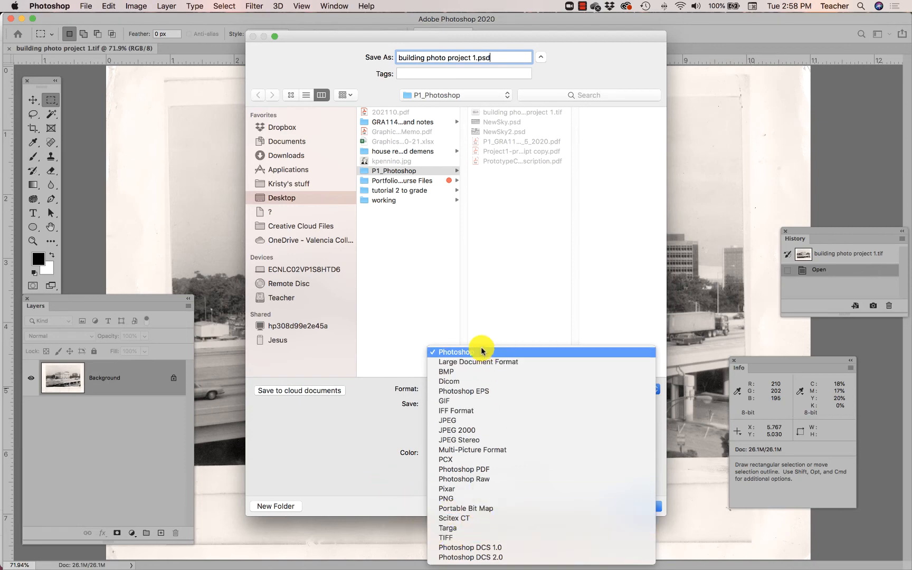
{"action": "left_click", "coordinate": [453, 351]}
{"action": "type", "text": "PenninoKBldg1"}
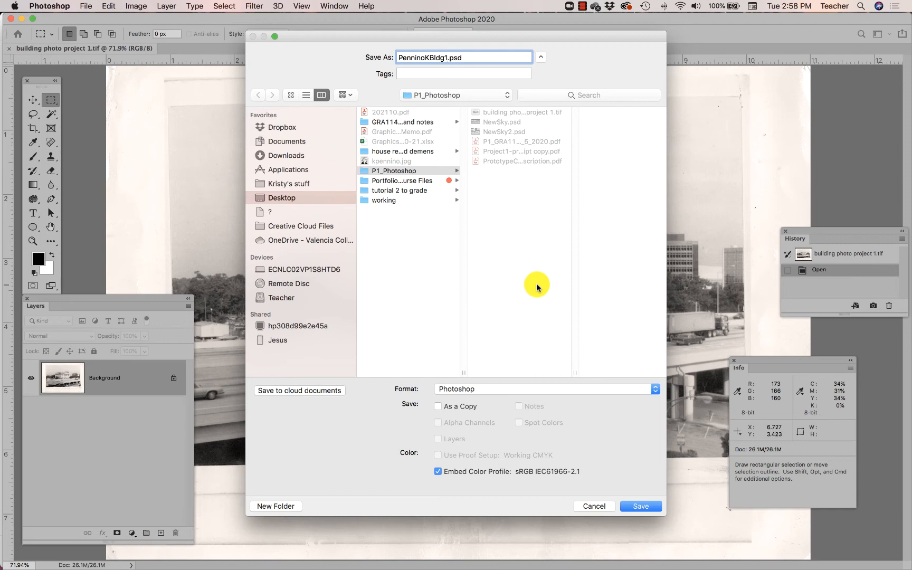
{"action": "mouse_move", "coordinate": [303, 169]}
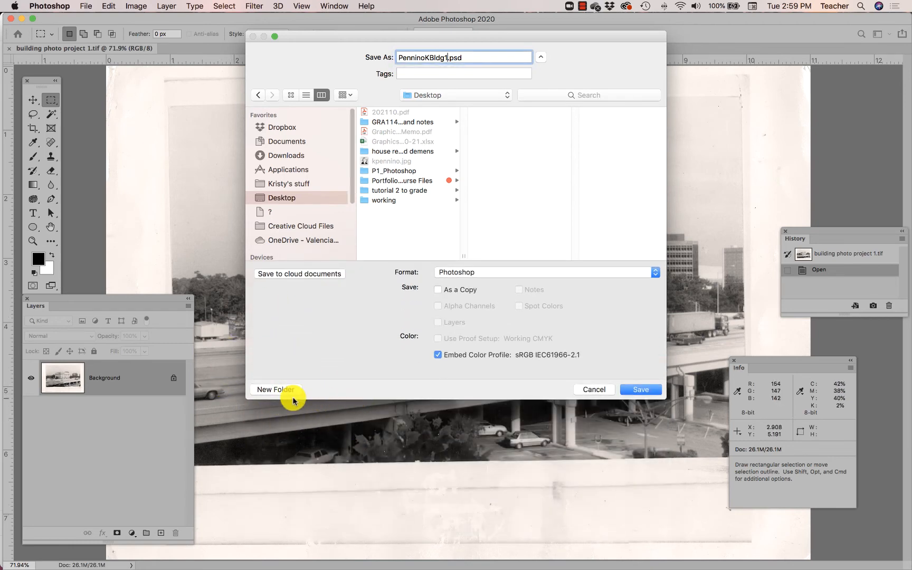
Step: Create a new Desktop folder named 'PenninoK Proj 1' as the save location
{"action": "left_click", "coordinate": [276, 389]}
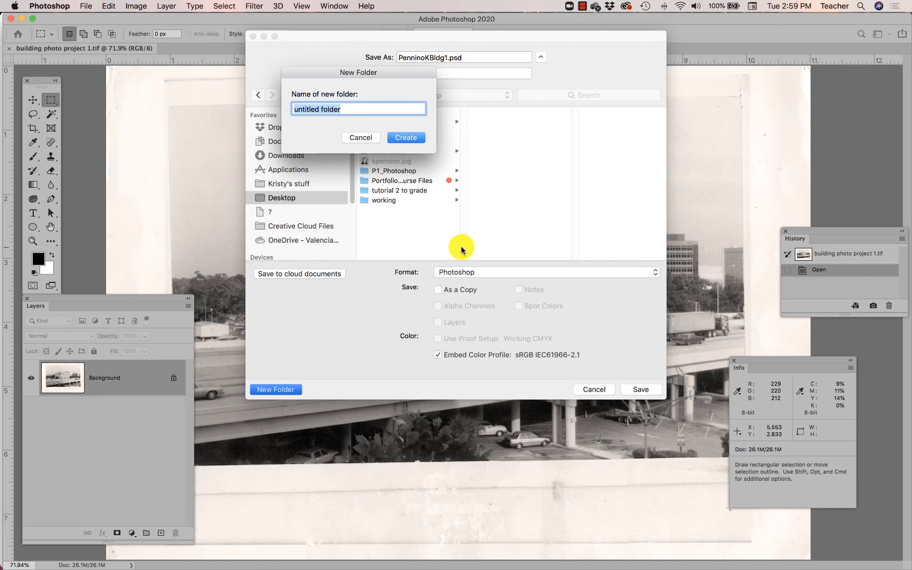
{"action": "type", "text": "PenninoK Proj"}
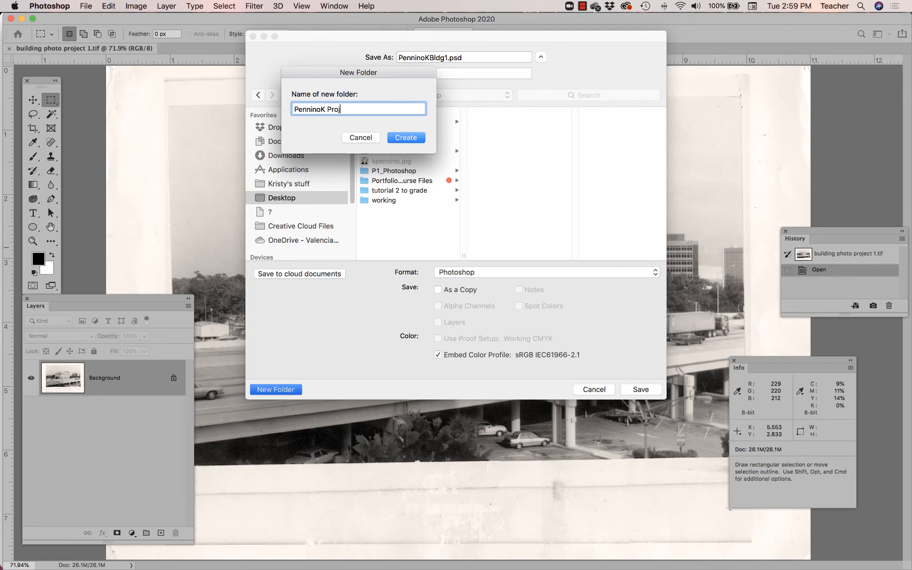
{"action": "type", "text": "1"}
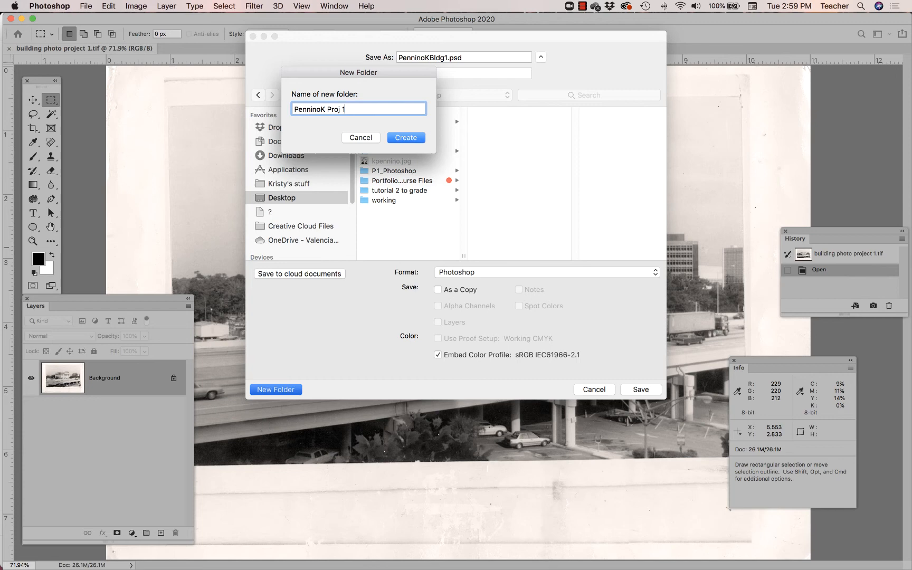
{"action": "mouse_move", "coordinate": [448, 211]}
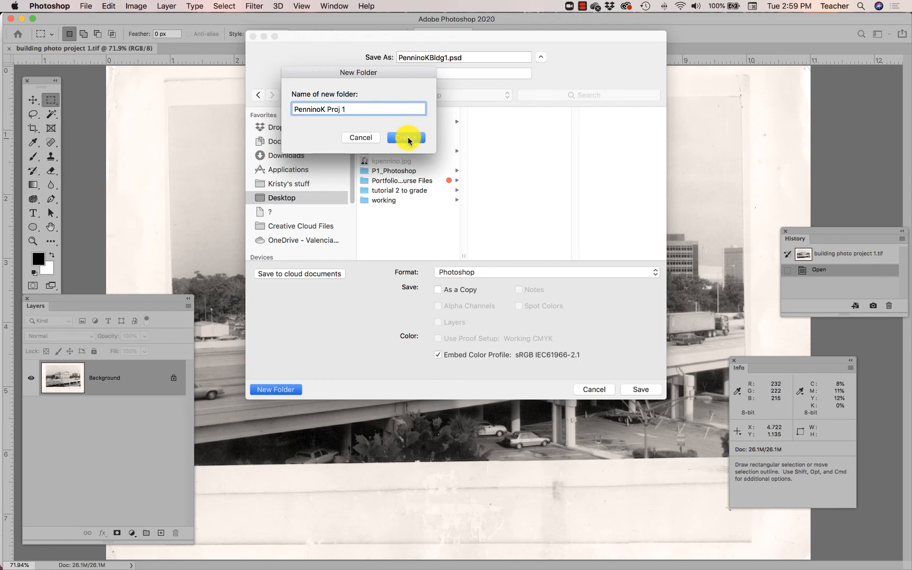
{"action": "left_click", "coordinate": [405, 137]}
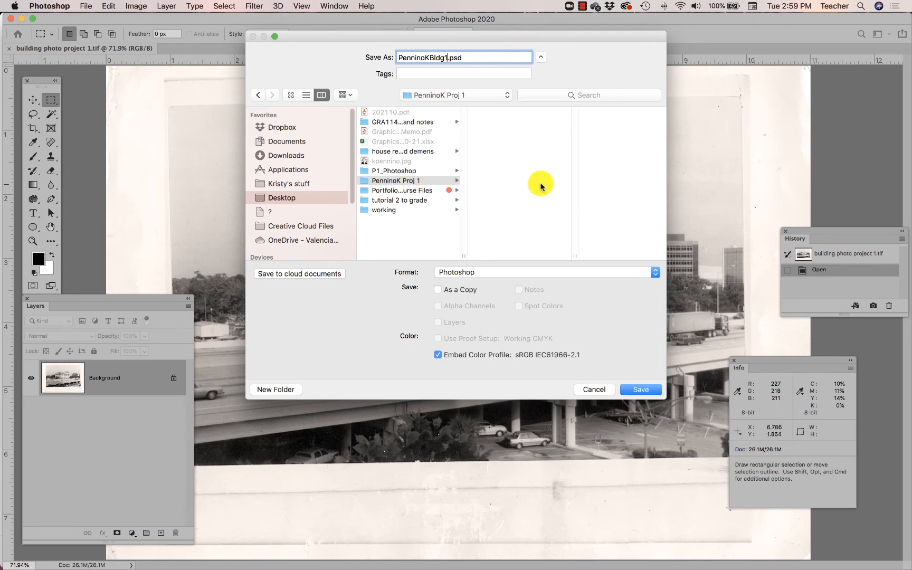
{"action": "mouse_move", "coordinate": [503, 162]}
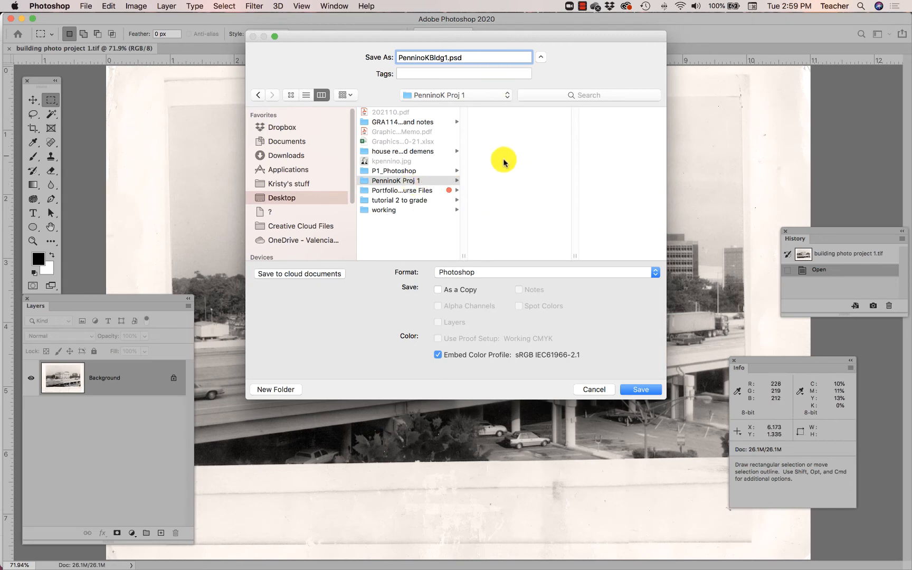
{"action": "mouse_move", "coordinate": [482, 229]}
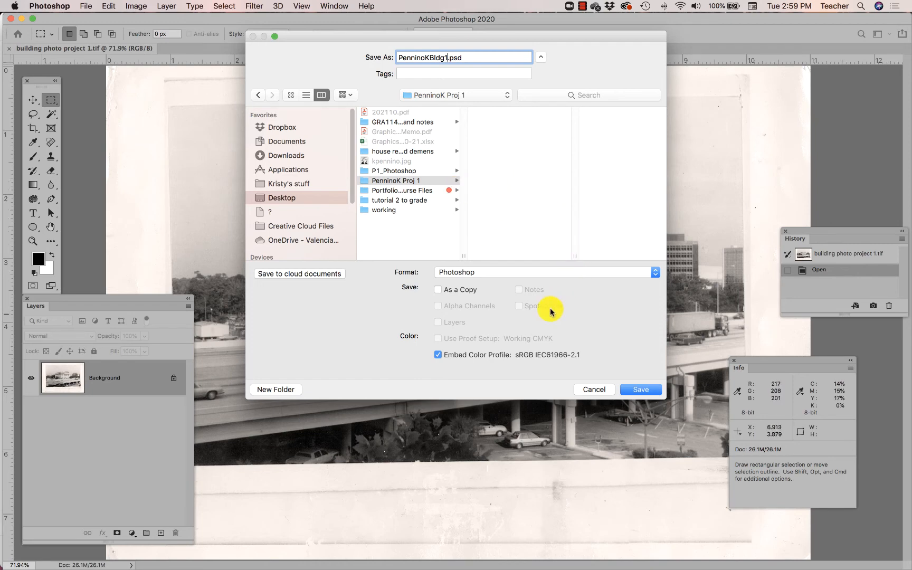
Step: Save the photo as PenninoKBldg1.psd in the new project folder
{"action": "left_click", "coordinate": [640, 390]}
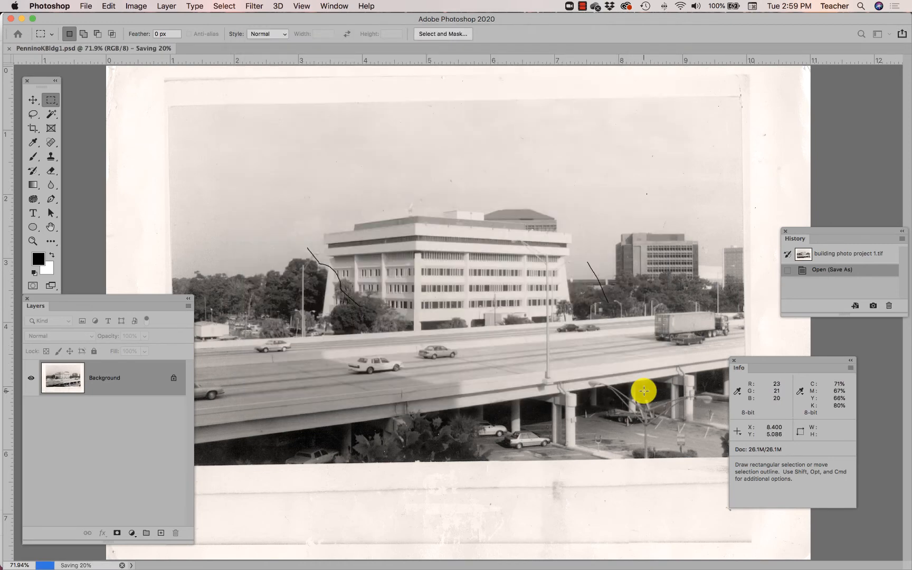
{"action": "mouse_move", "coordinate": [575, 336]}
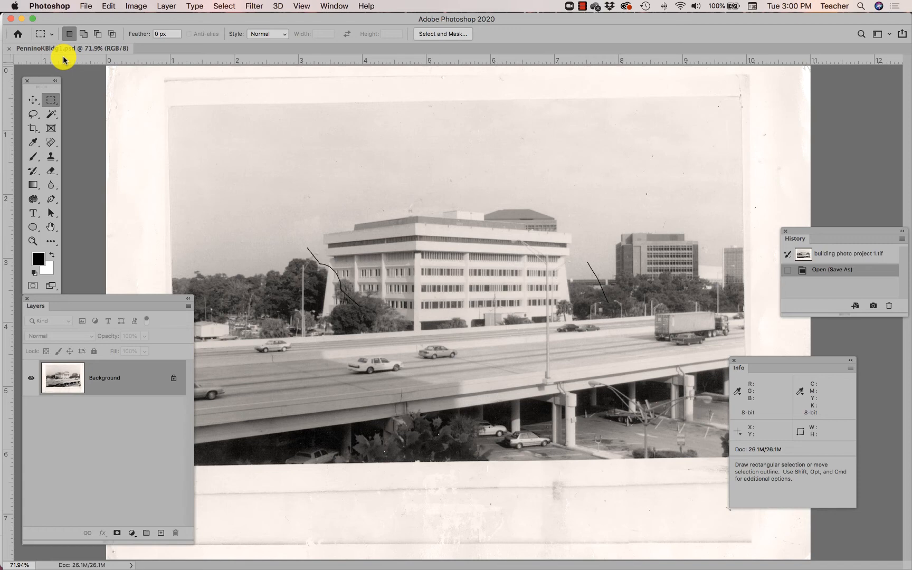
{"action": "mouse_move", "coordinate": [190, 140]}
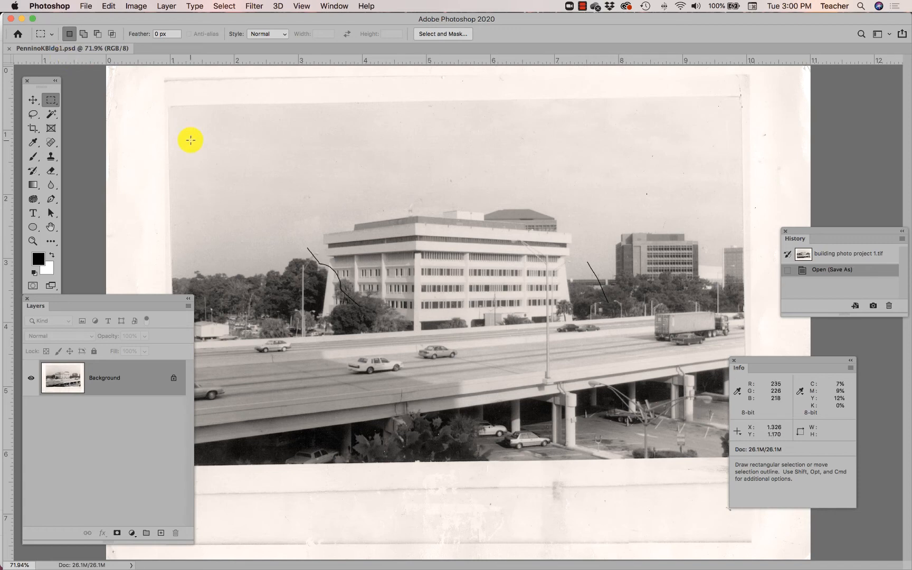
{"action": "left_click", "coordinate": [135, 7]}
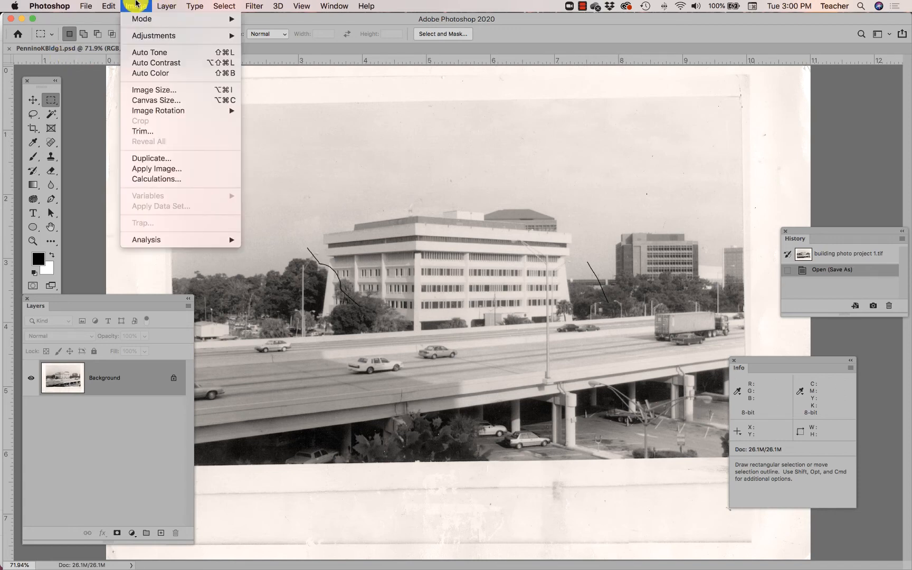
{"action": "mouse_move", "coordinate": [150, 53]}
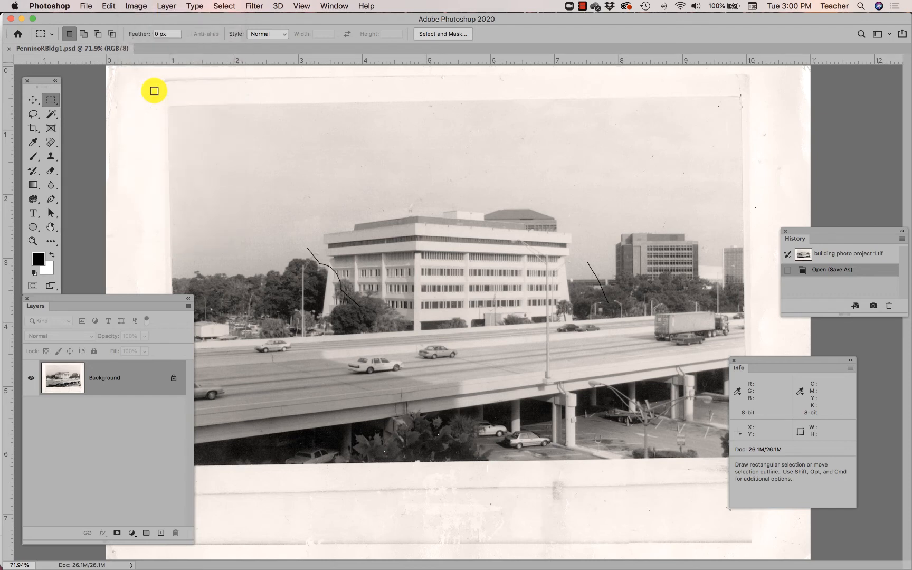
Step: Bring up the Image Size dialog showing 3606 × 2530 px at about 327.8 ppi
{"action": "left_click", "coordinate": [135, 6]}
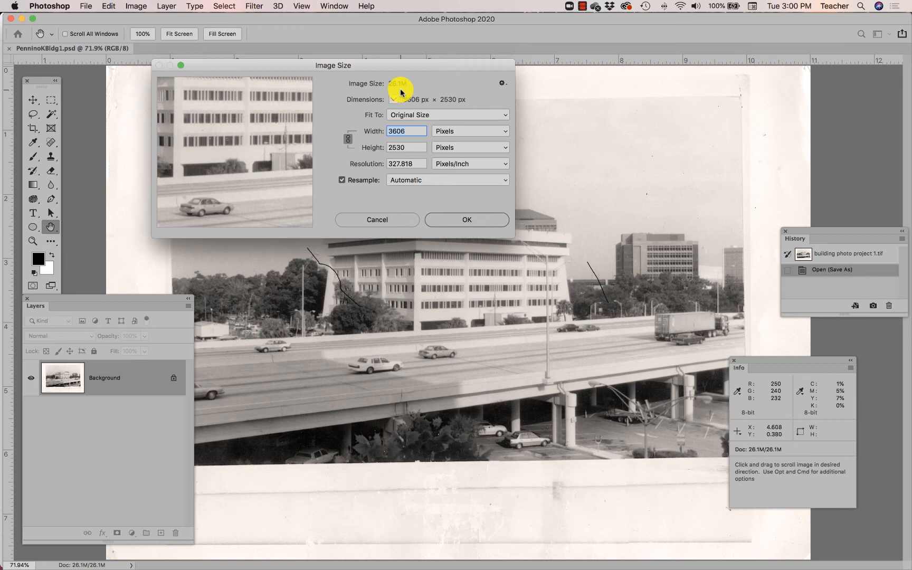
Step: Measure the width in inches at 11, giving a 7.718-inch height, and select the resolution value
{"action": "left_click", "coordinate": [470, 131]}
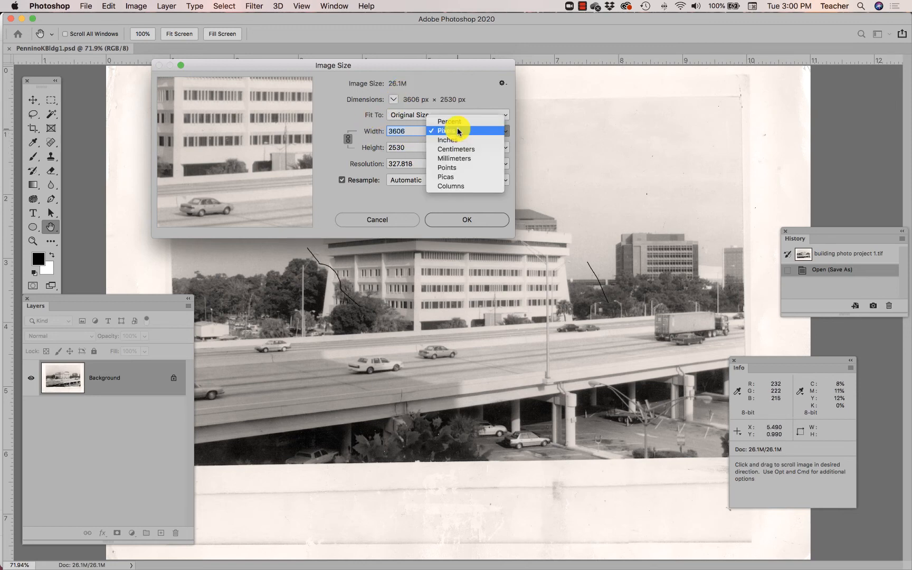
{"action": "left_click", "coordinate": [448, 140]}
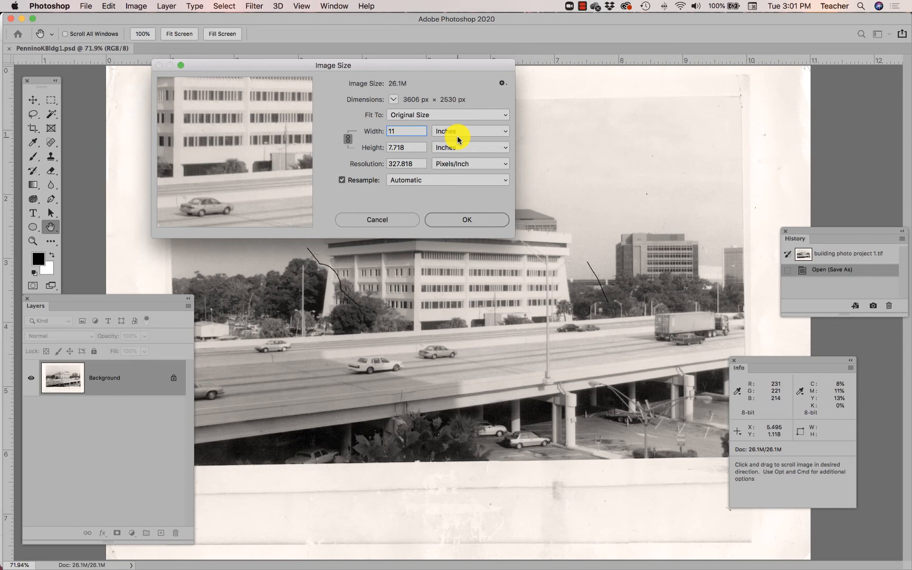
{"action": "left_click", "coordinate": [406, 131]}
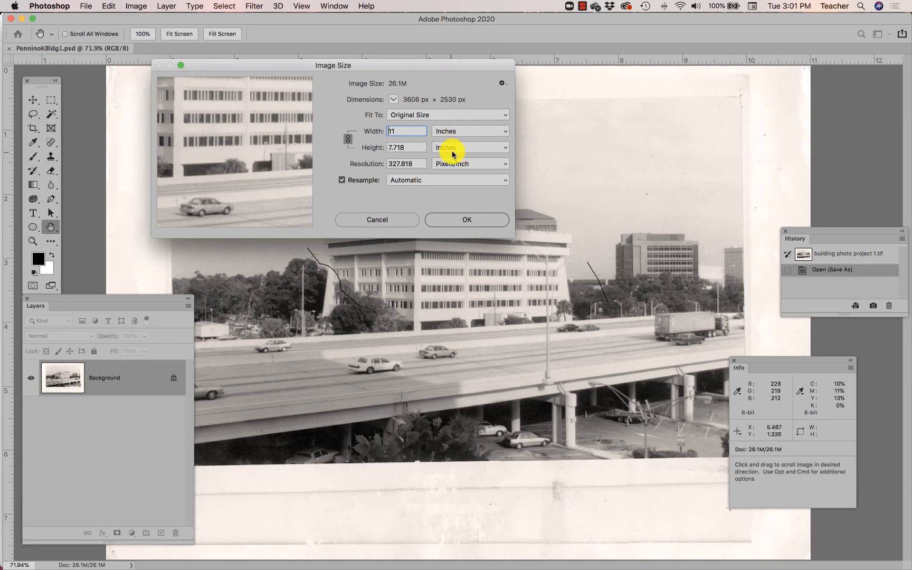
{"action": "left_click", "coordinate": [407, 164]}
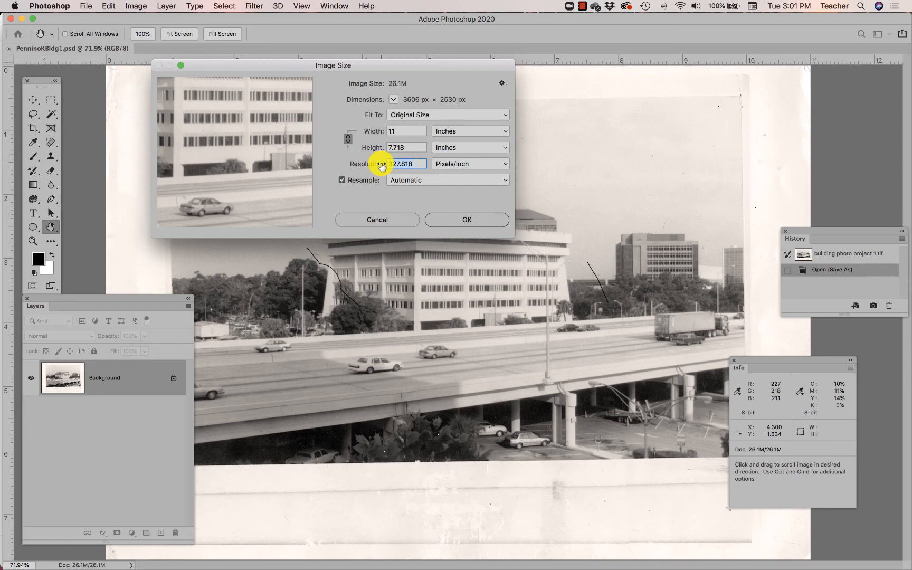
Step: Resample the photo to 300 ppi, making it 3300 × 2315 pixels and 21.9M
{"action": "type", "text": "300"}
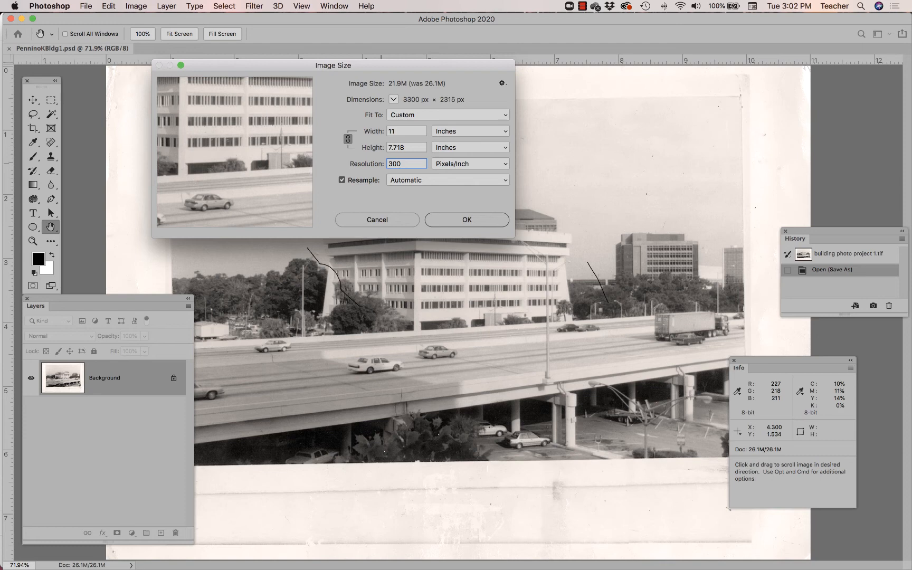
{"action": "left_click", "coordinate": [405, 164]}
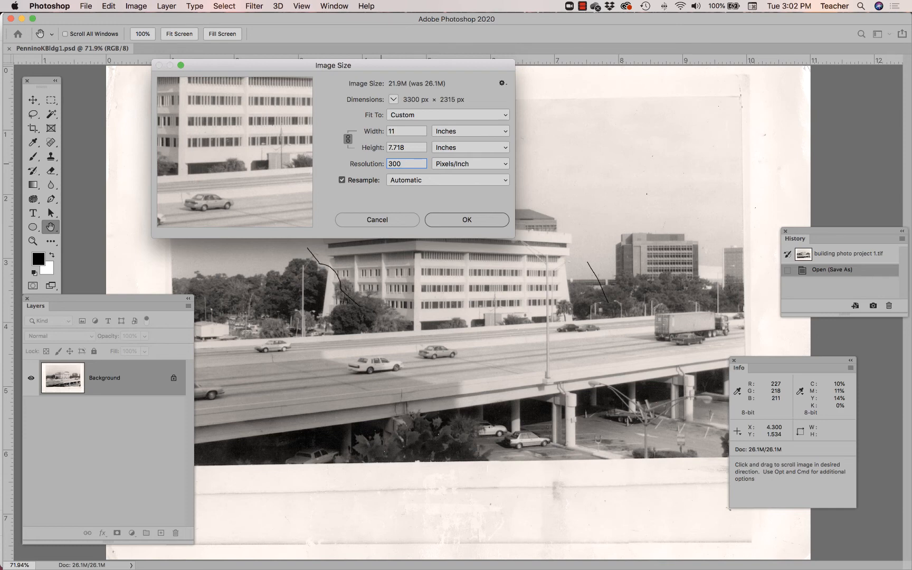
{"action": "left_click", "coordinate": [406, 164]}
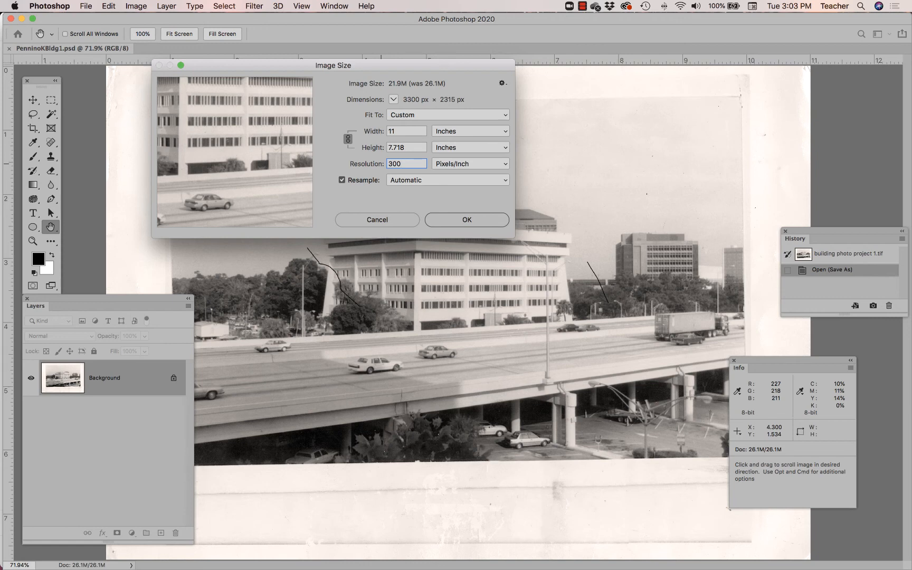
{"action": "left_click", "coordinate": [407, 164]}
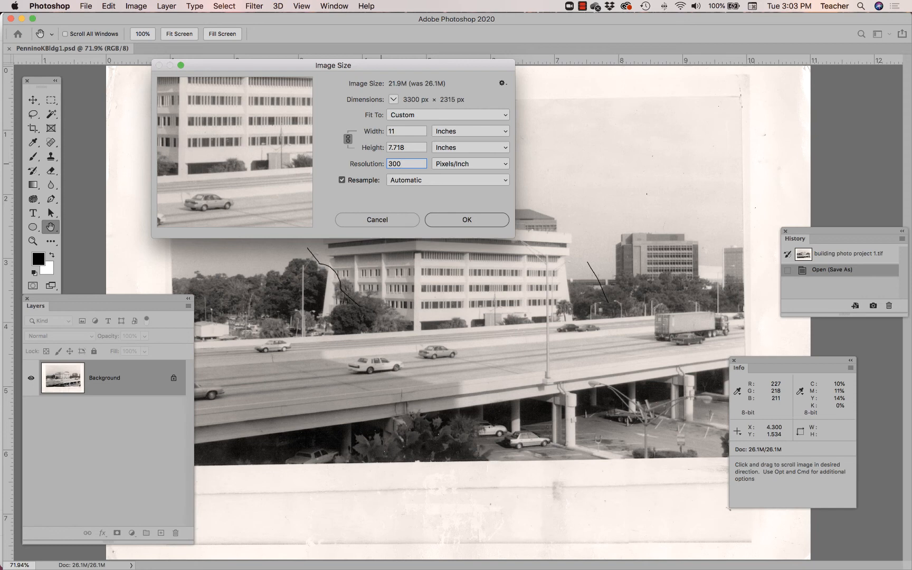
{"action": "left_click", "coordinate": [407, 164]}
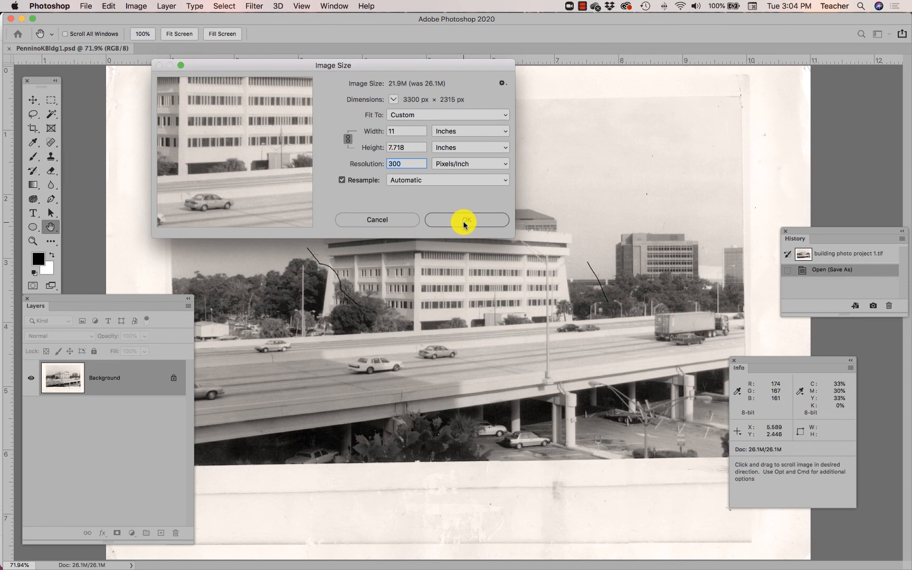
{"action": "left_click", "coordinate": [466, 220]}
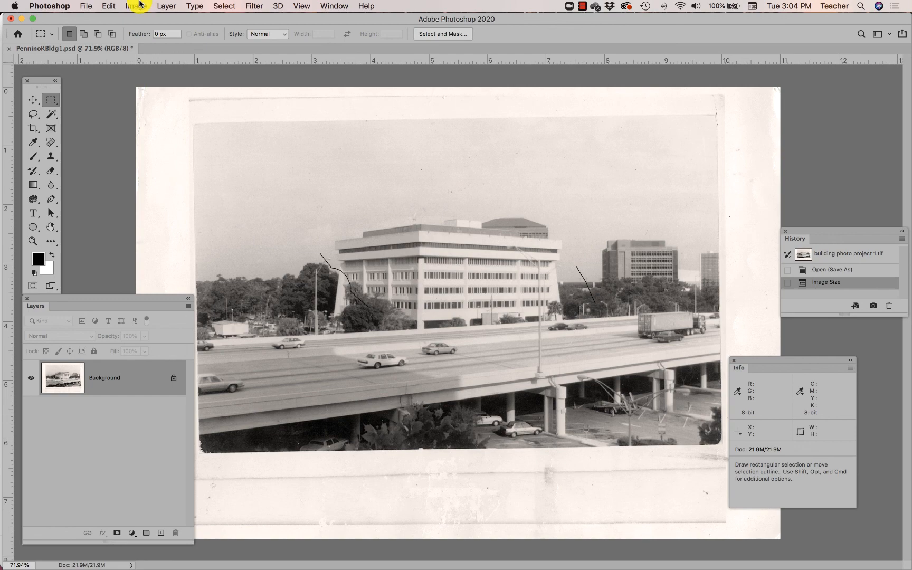
Step: Show the Image menu's colour Mode choices for the resized photo
{"action": "left_click", "coordinate": [137, 7]}
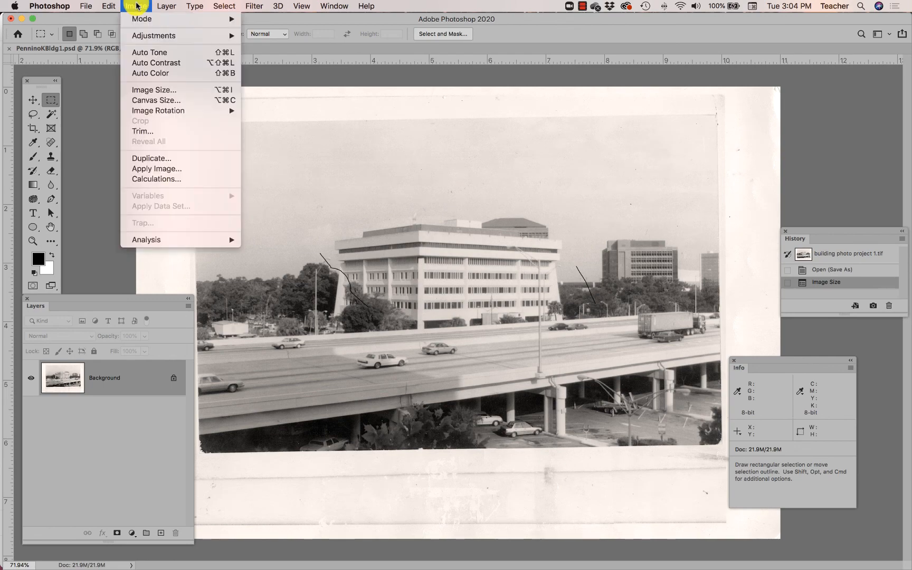
{"action": "mouse_move", "coordinate": [142, 19]}
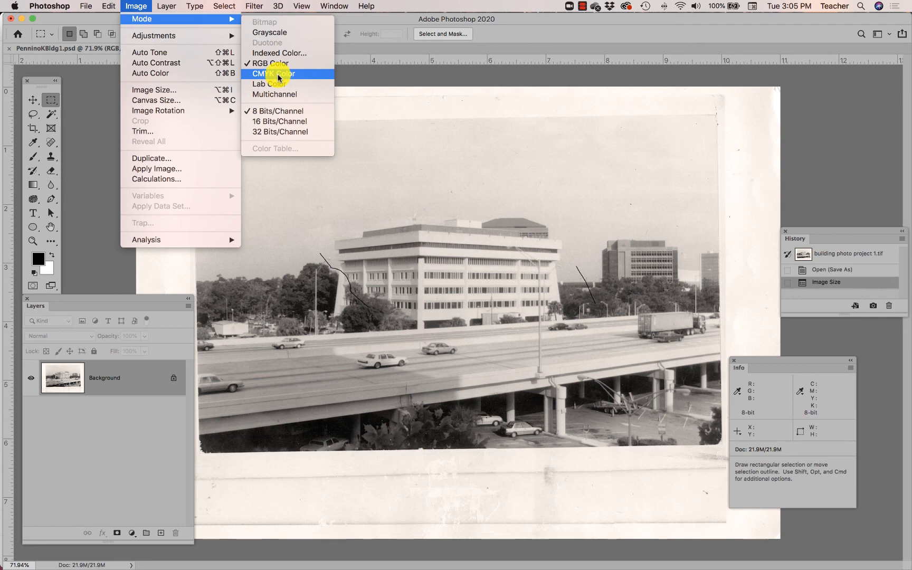
{"action": "mouse_move", "coordinate": [269, 32]}
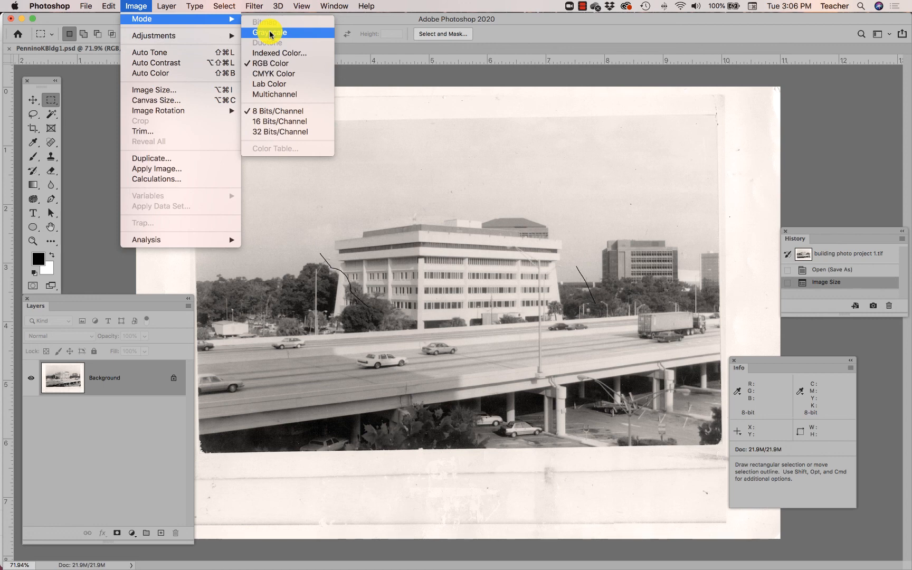
{"action": "mouse_move", "coordinate": [269, 111]}
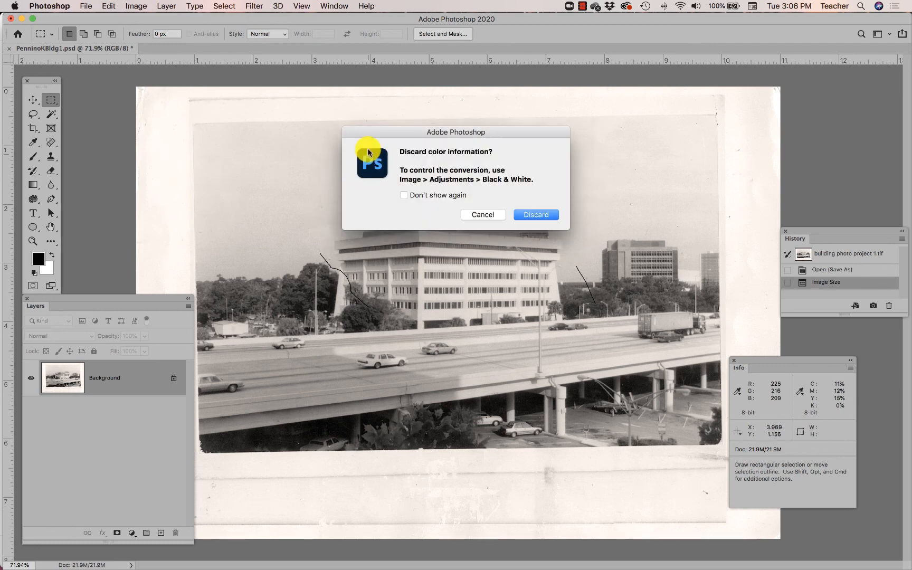
{"action": "mouse_move", "coordinate": [534, 196]}
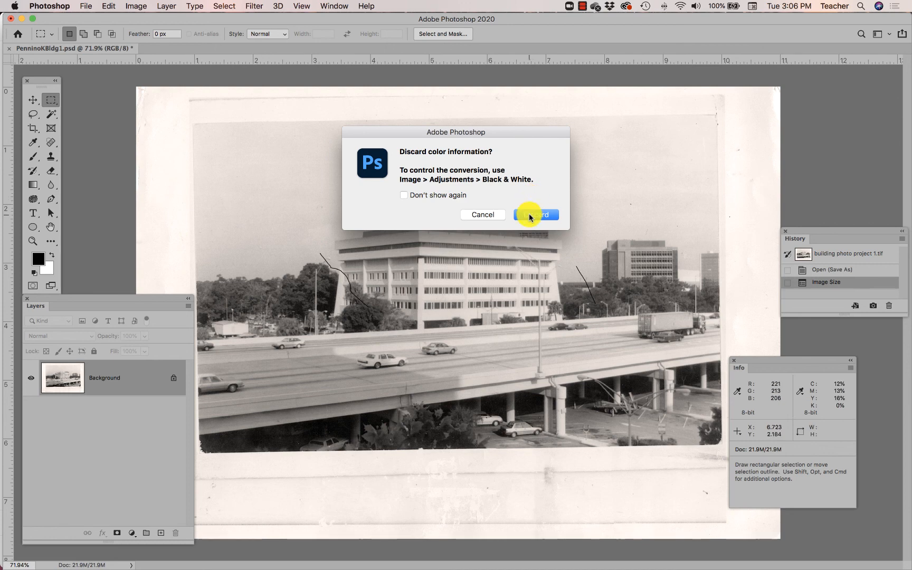
Step: Convert the photo to Grayscale, discarding colour and shrinking it to 7.29M
{"action": "left_click", "coordinate": [534, 214]}
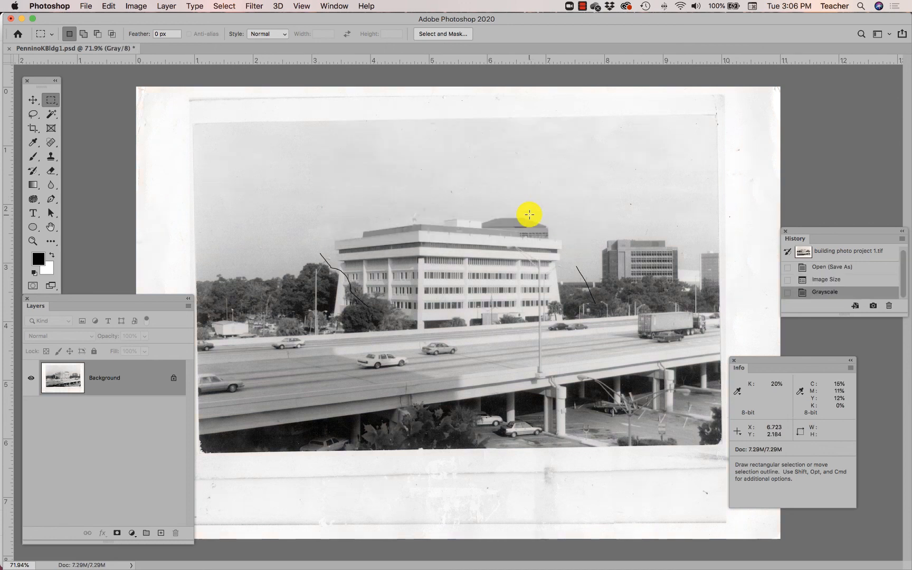
{"action": "left_click", "coordinate": [136, 6]}
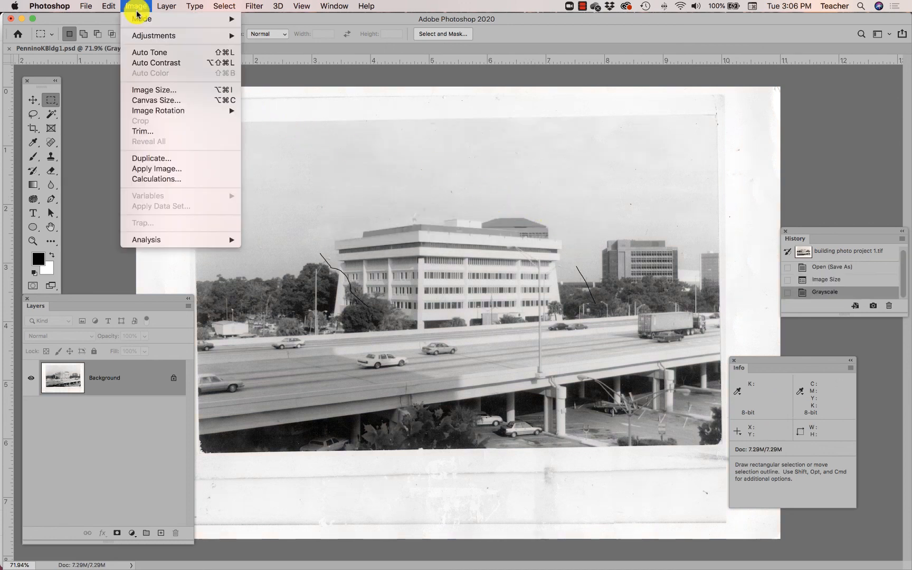
{"action": "left_click", "coordinate": [153, 90]}
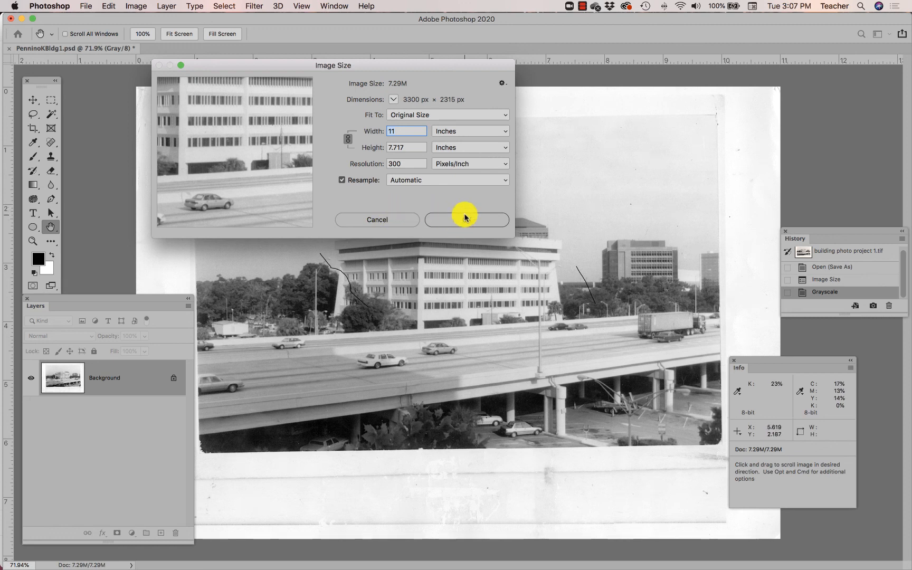
{"action": "left_click", "coordinate": [465, 220]}
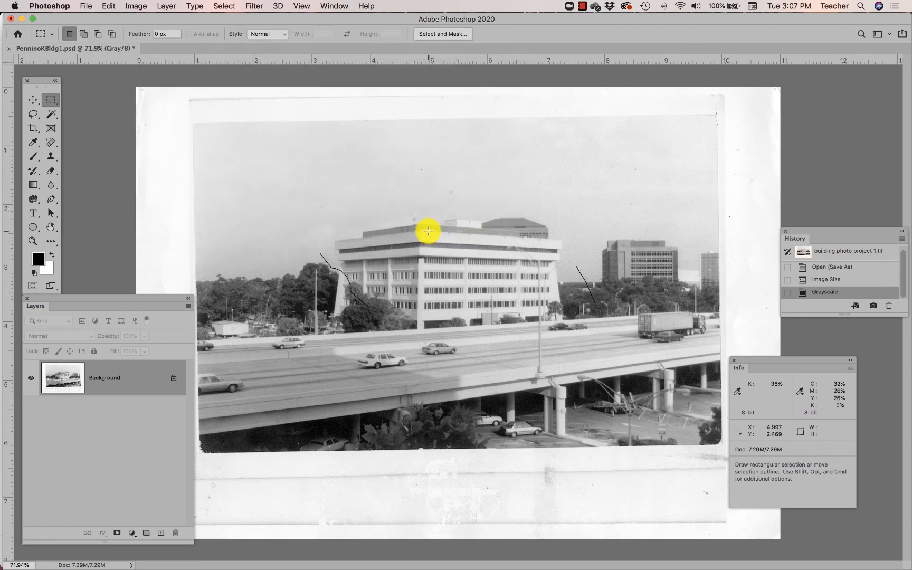